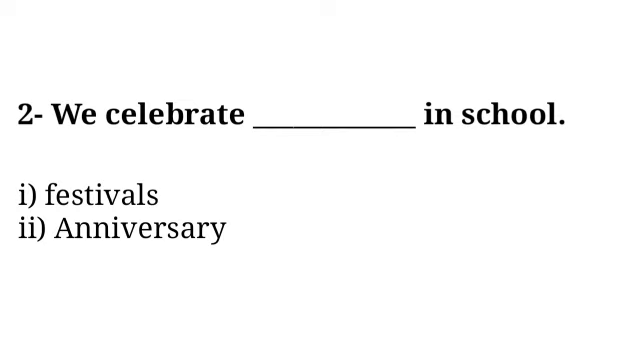
pyautogui.write('fes')
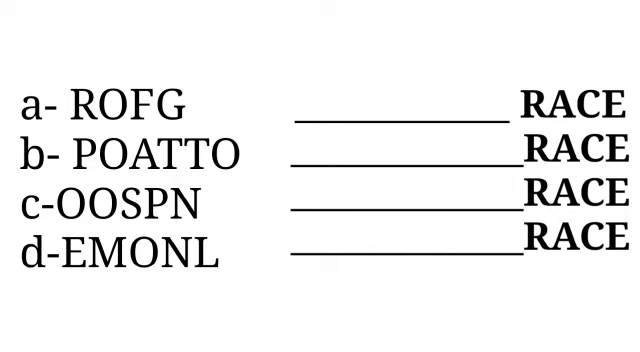
pyautogui.write('F')
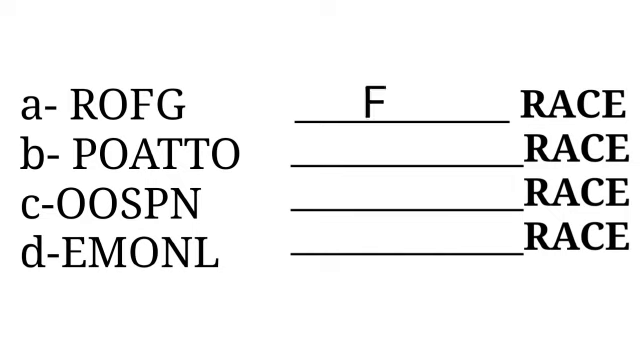
pyautogui.write('ROG')
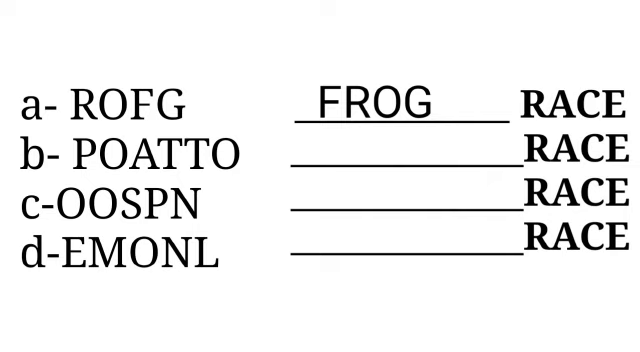
pyautogui.write('POTAT')
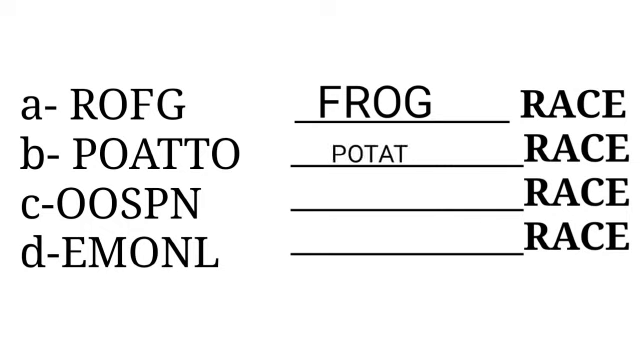
pyautogui.write('O')
pyautogui.write('SPOON')
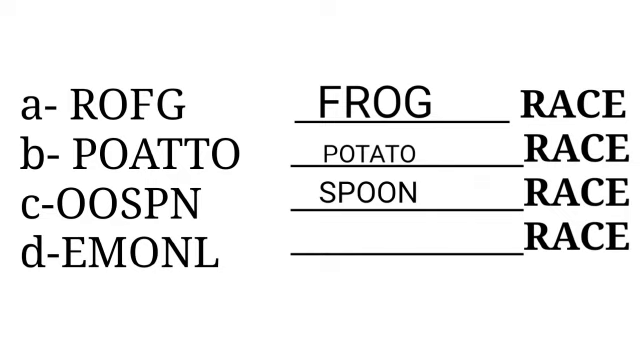
pyautogui.write('LEMON')
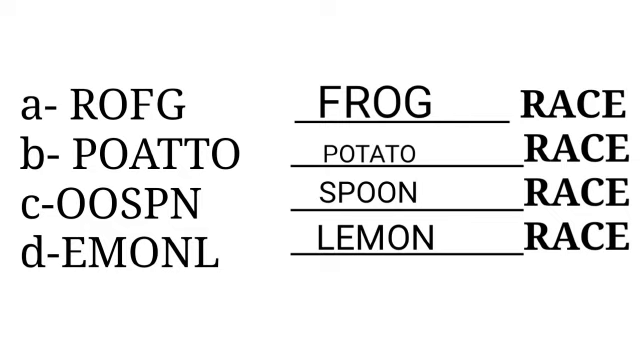